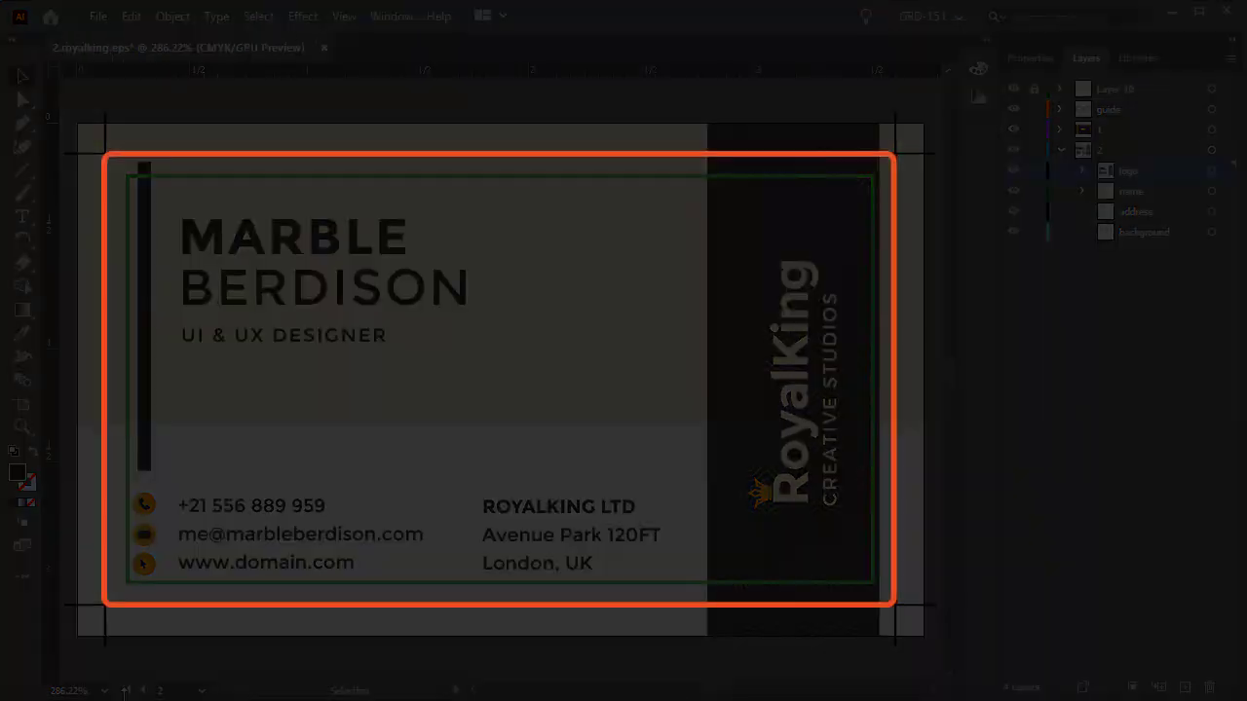
left_click(1127, 170)
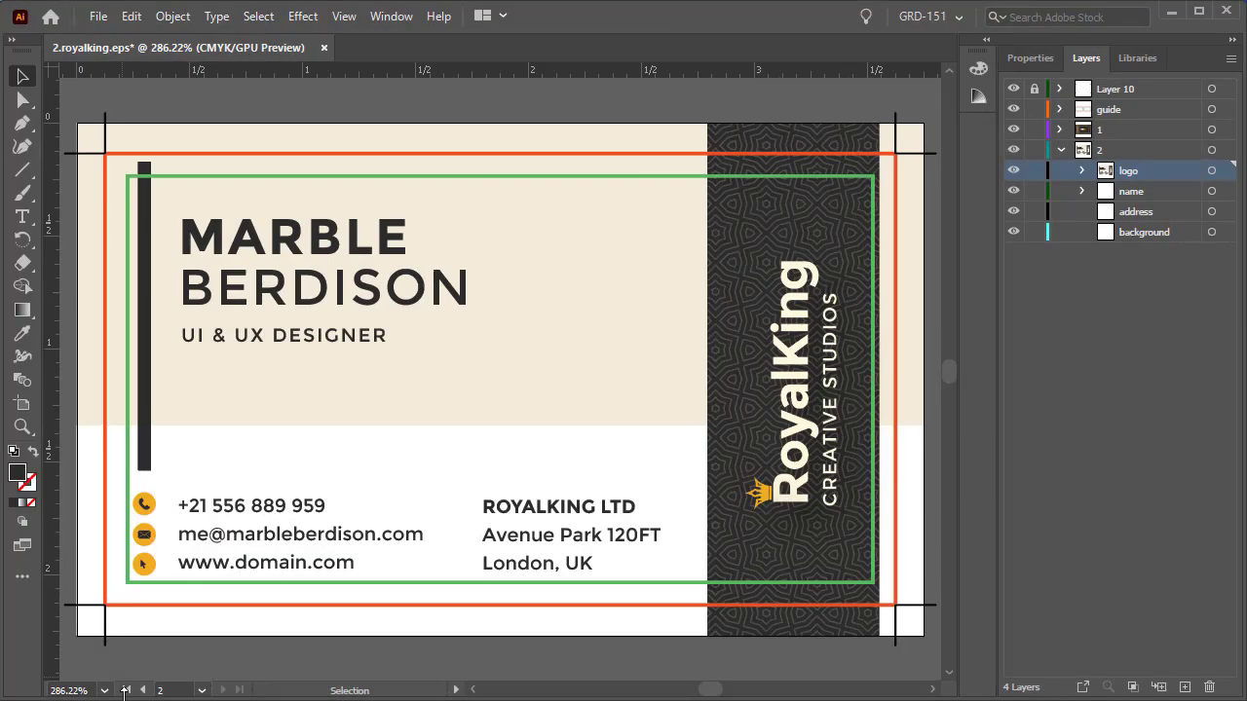